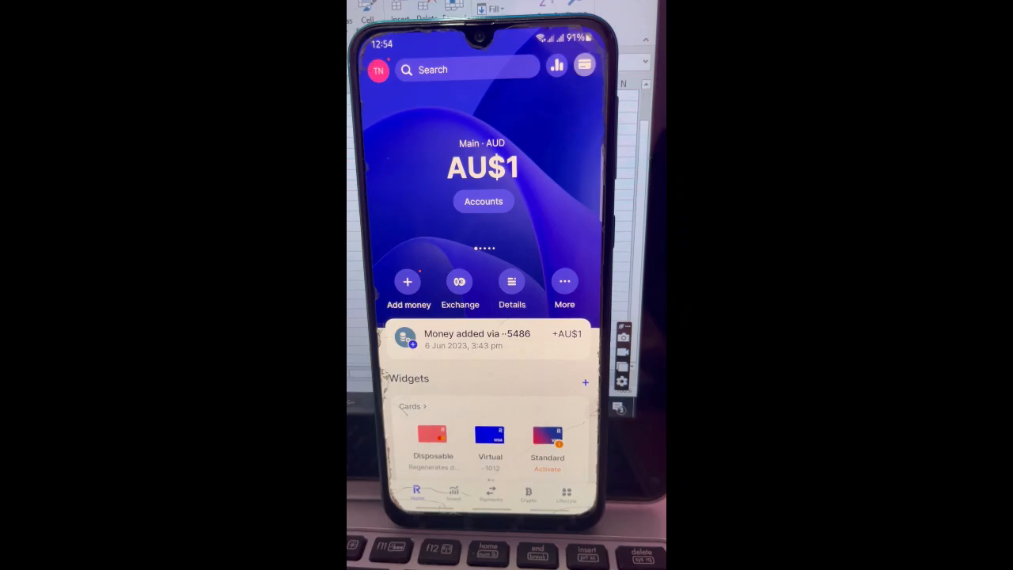
Open the Cards list showing the Disposable, Virtual and Standard cards from the home screen
click(412, 406)
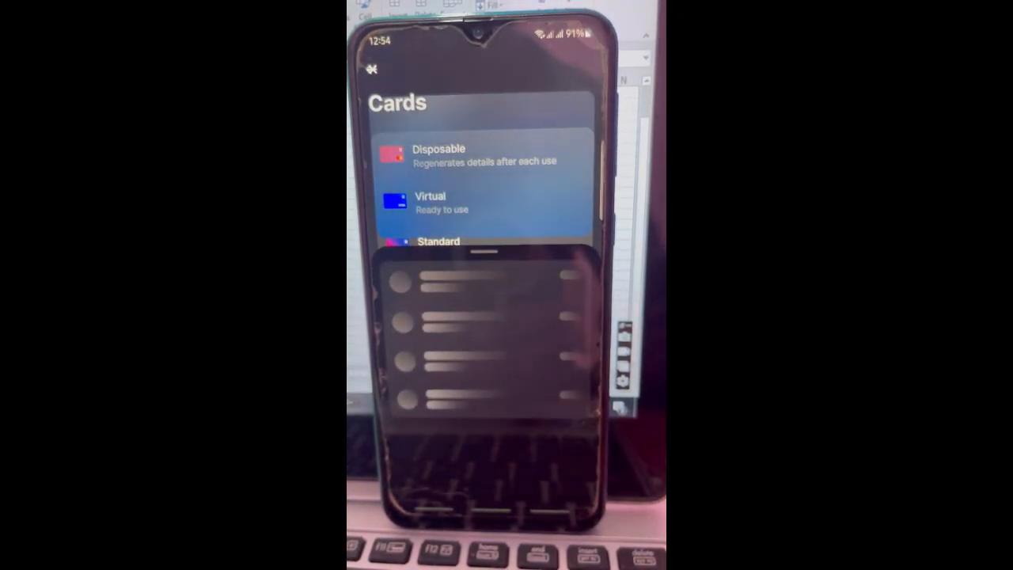
Open the Virtual Visa card ending 1012 to view its details page
click(430, 202)
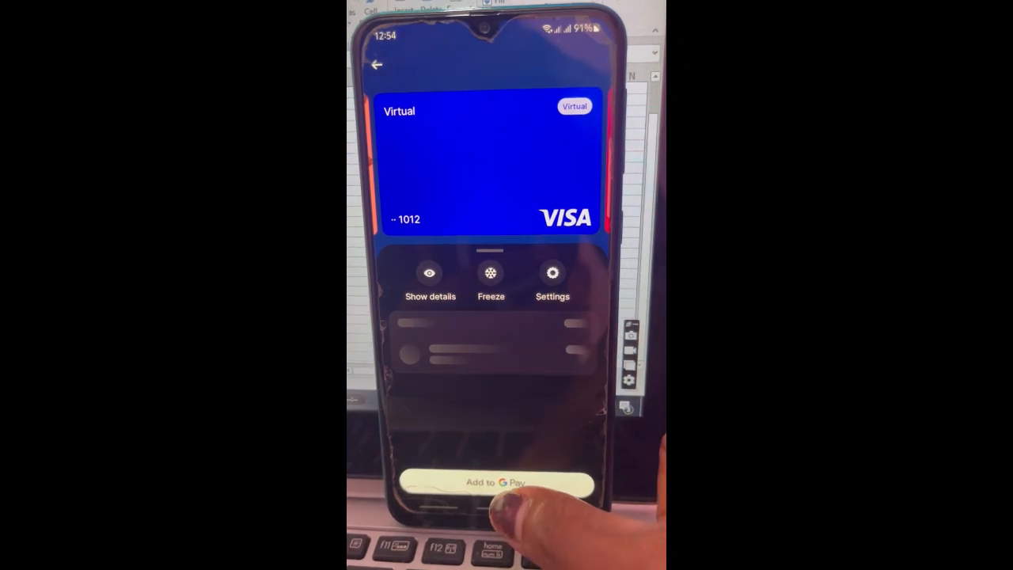
Repeatedly try Add to Google Pay on the Virtual card until the 'something has gone wrong' error appears
click(490, 273)
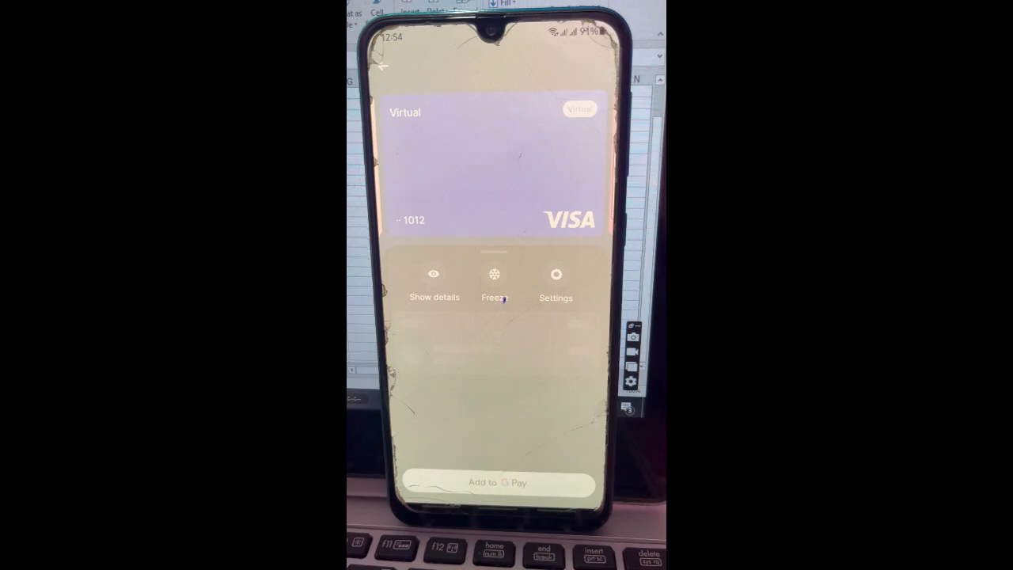
click(493, 281)
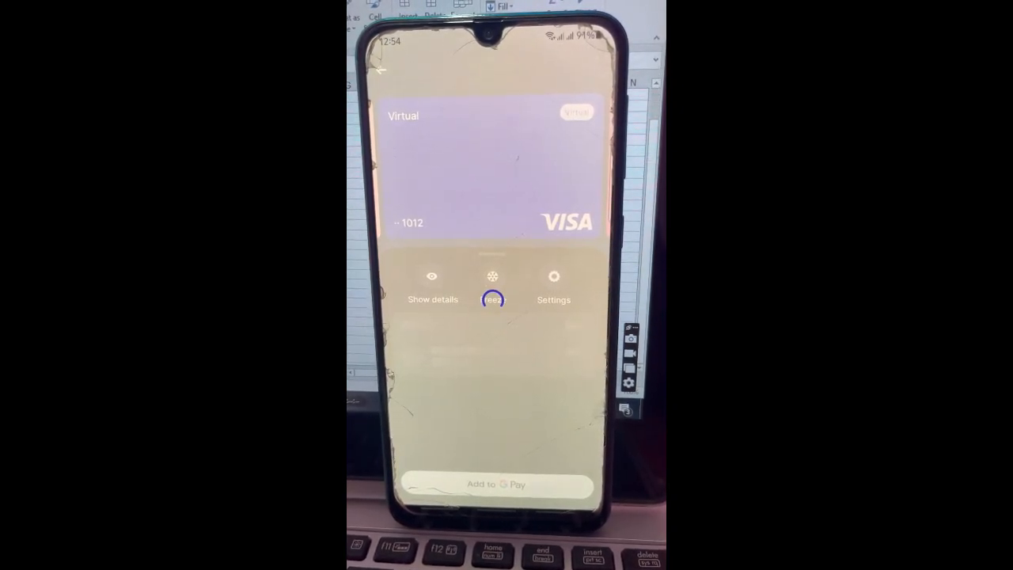
click(493, 285)
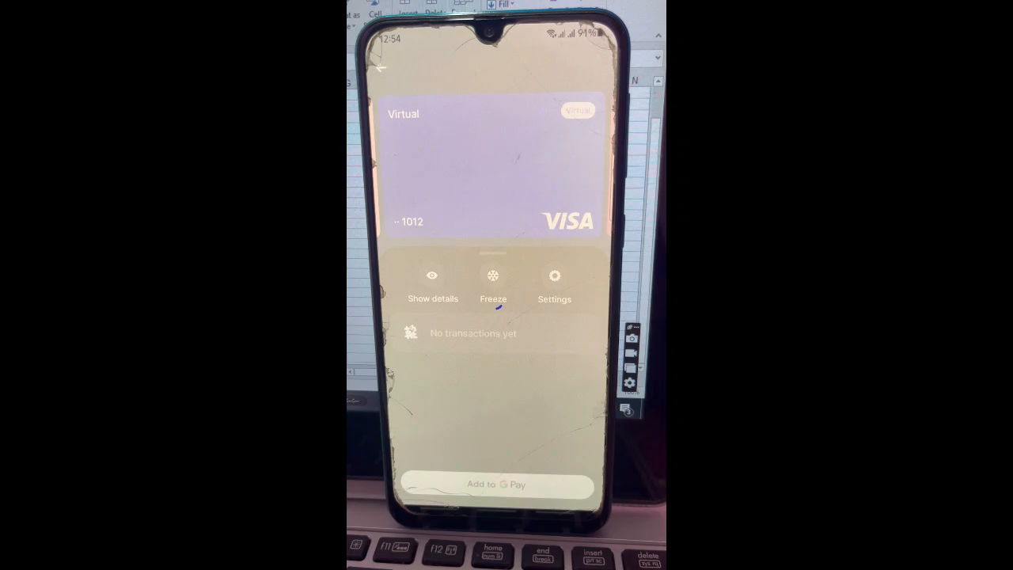
click(492, 275)
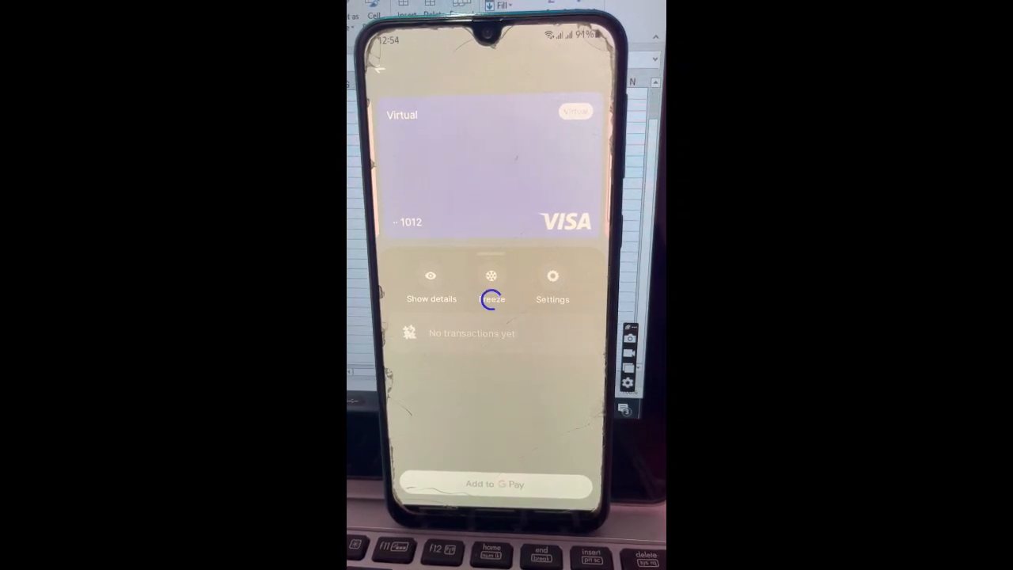
click(491, 284)
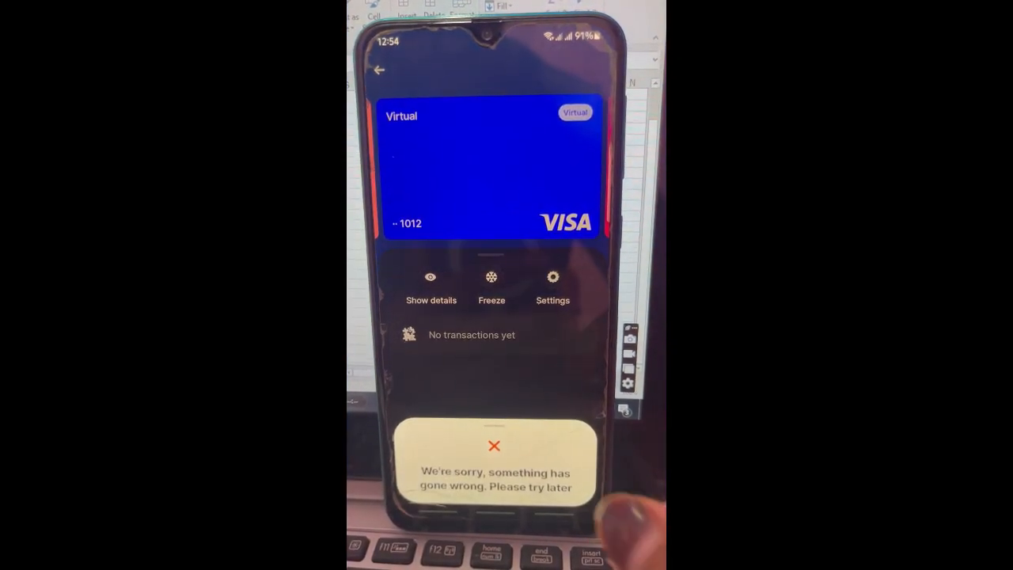